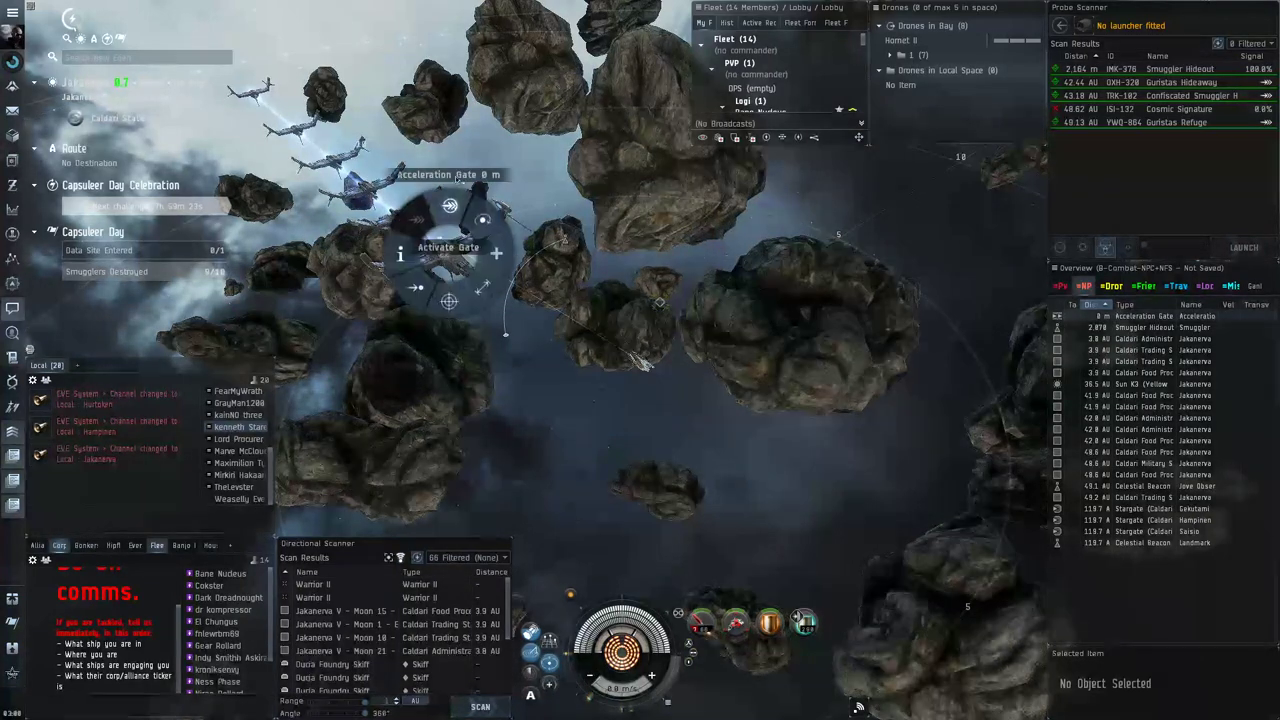
- Activate the Acceleration Gate to warp deeper into the Capsuleer Day site
left_click(448, 248)
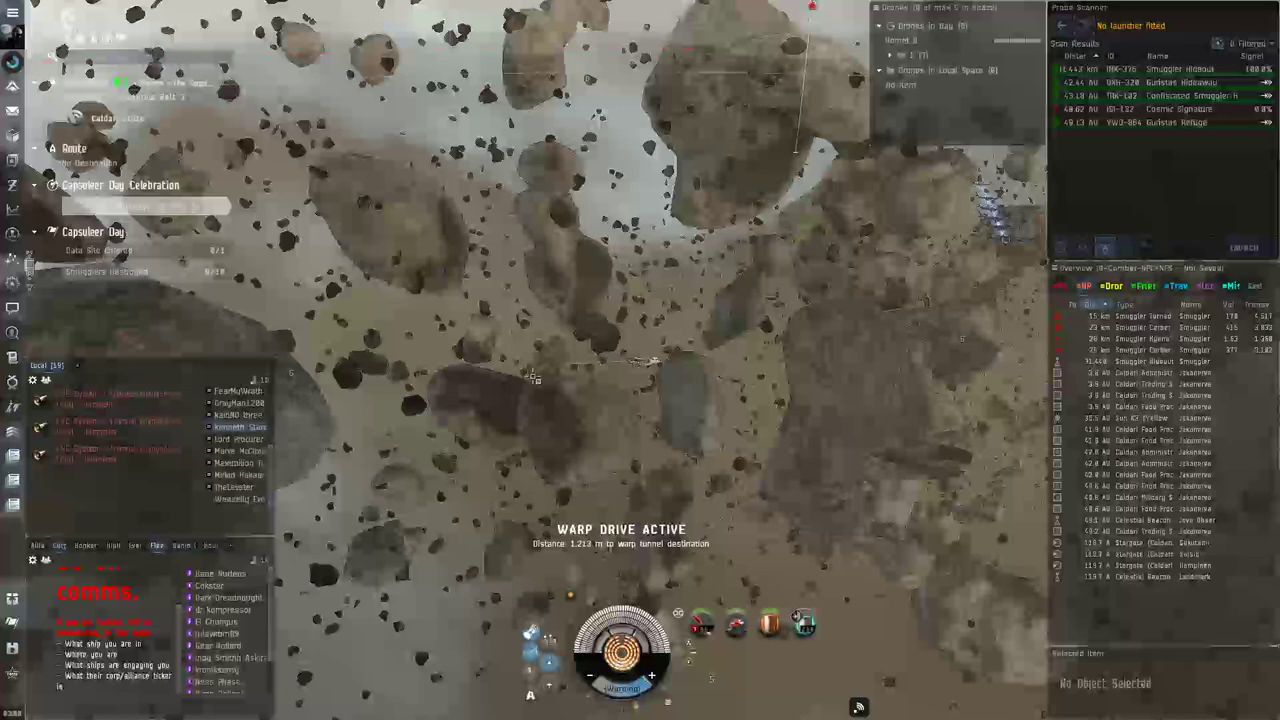
right_click(660, 268)
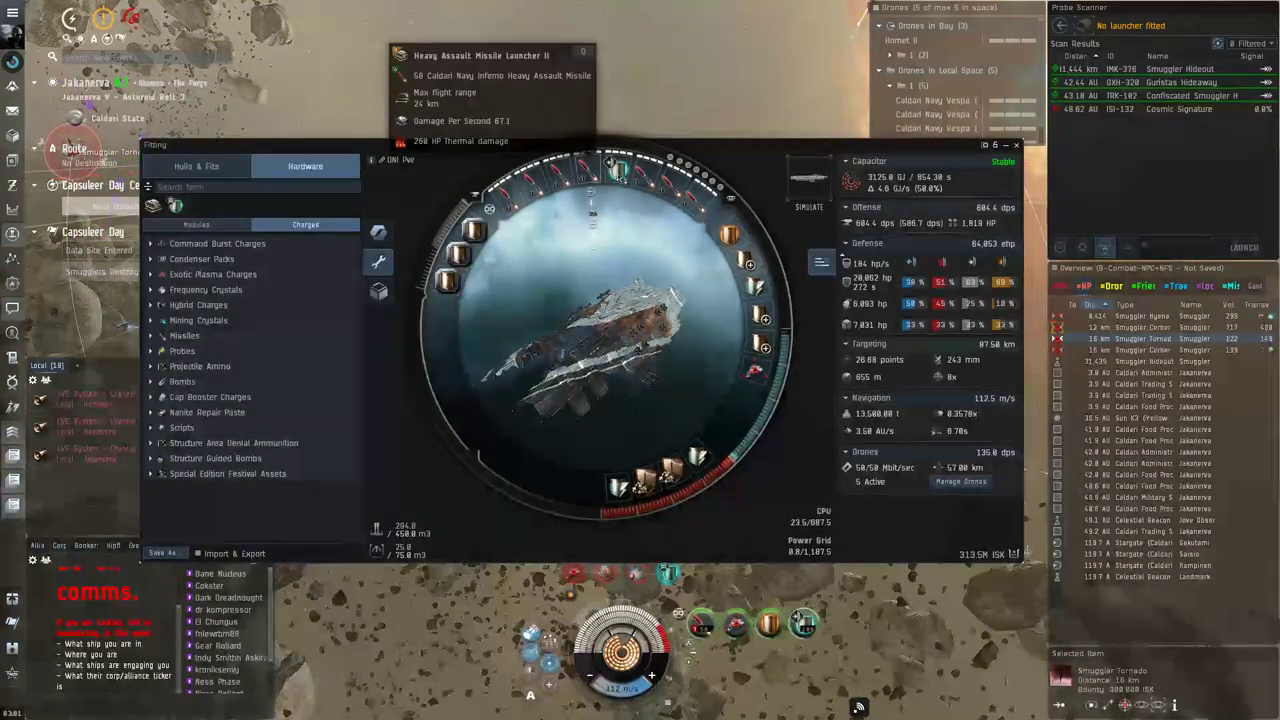
mouse_move(612, 176)
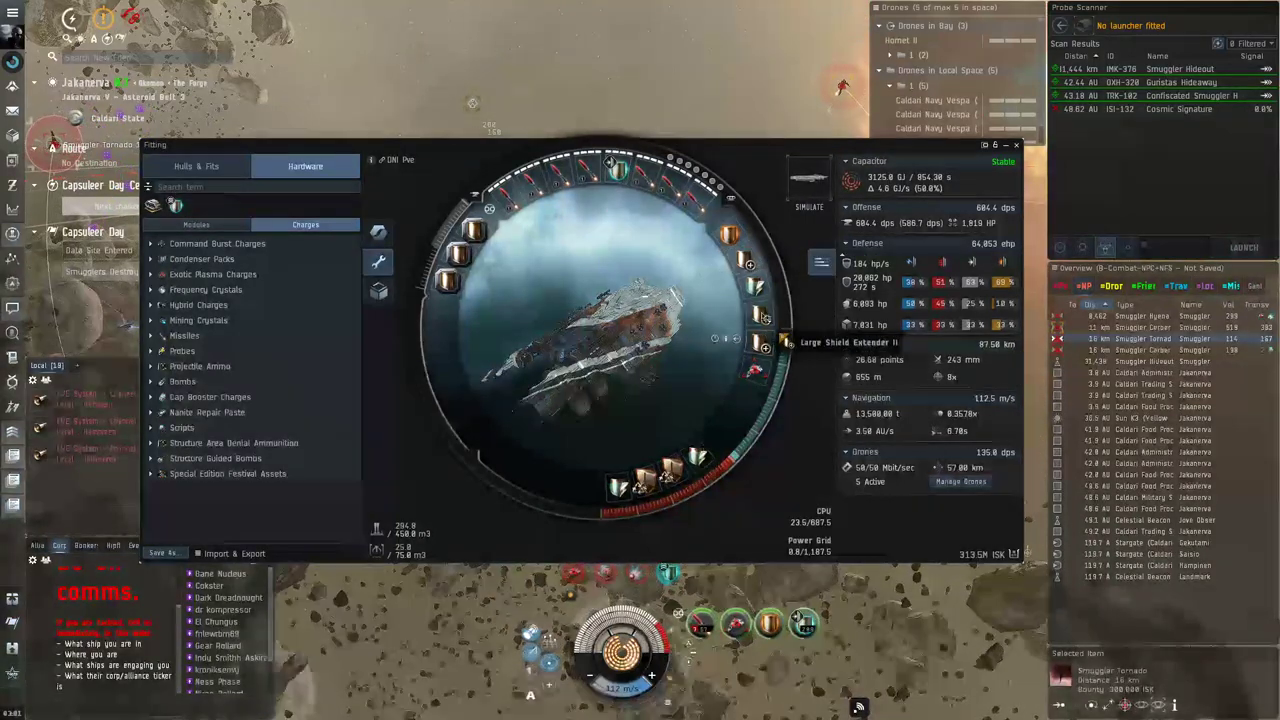
mouse_move(764, 262)
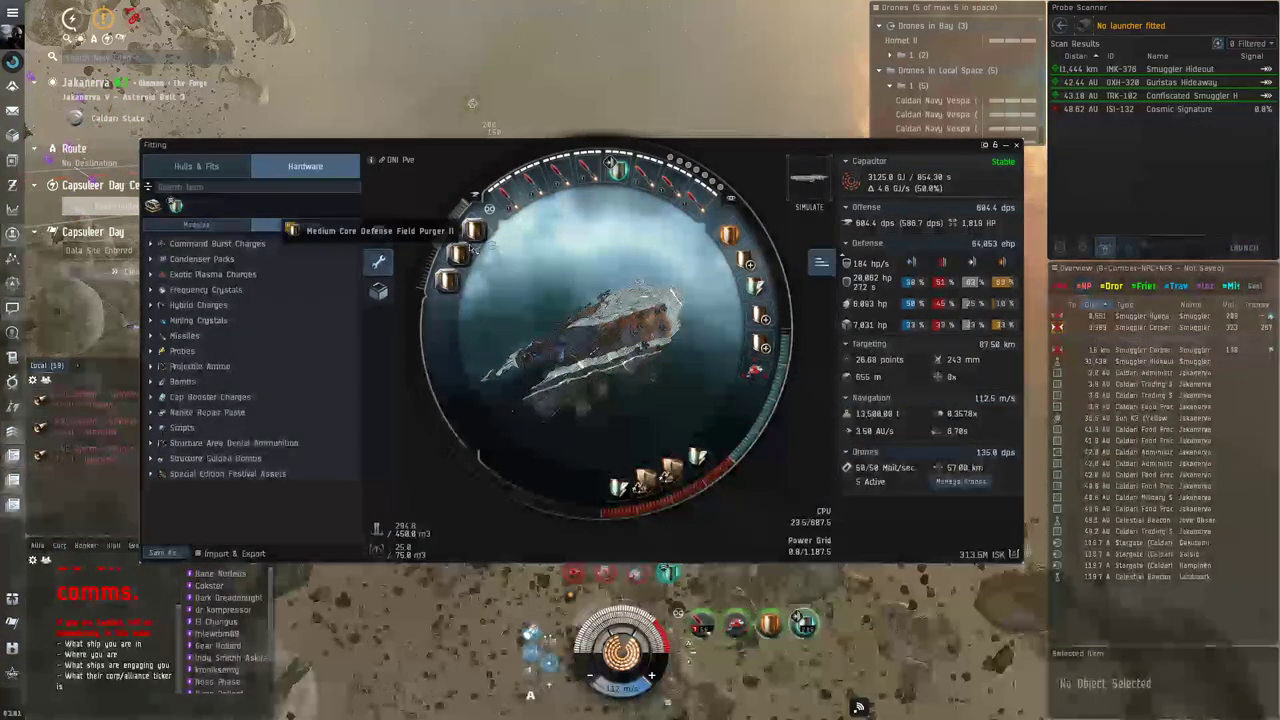
- Review the Drake Navy Issue's fitted modules, then close the Fitting window
left_click(304, 224)
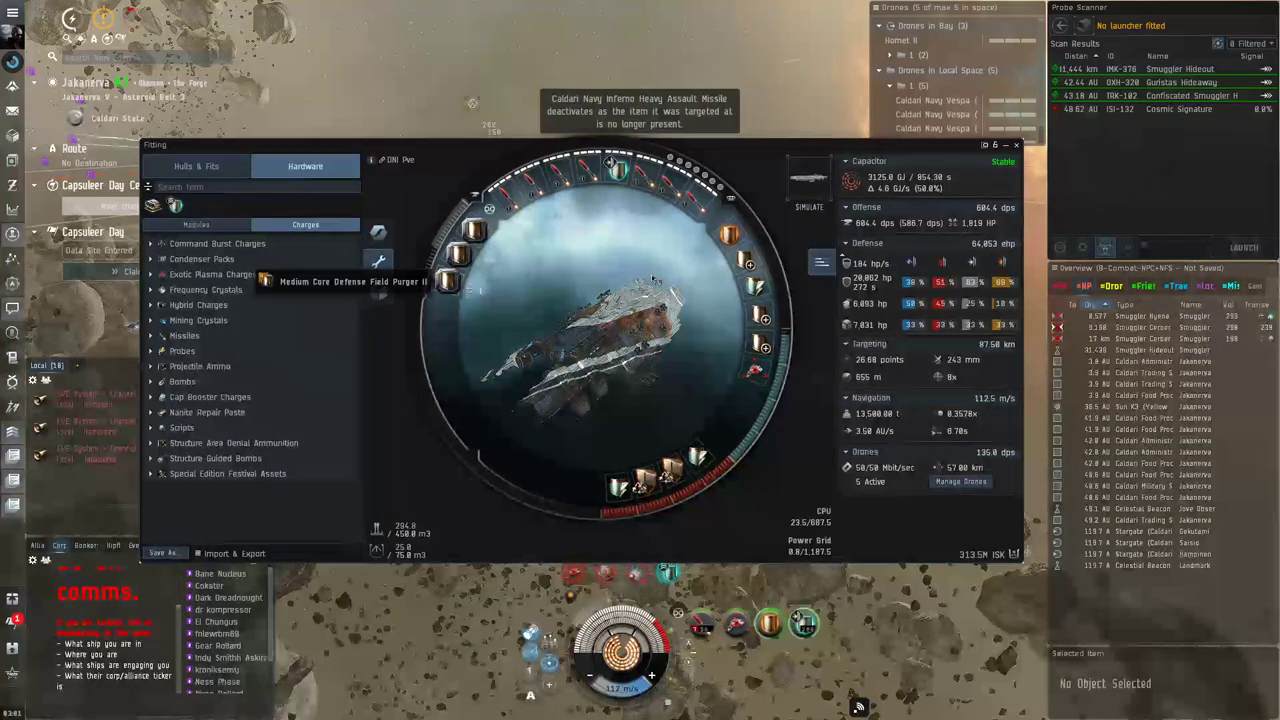
left_click(1016, 144)
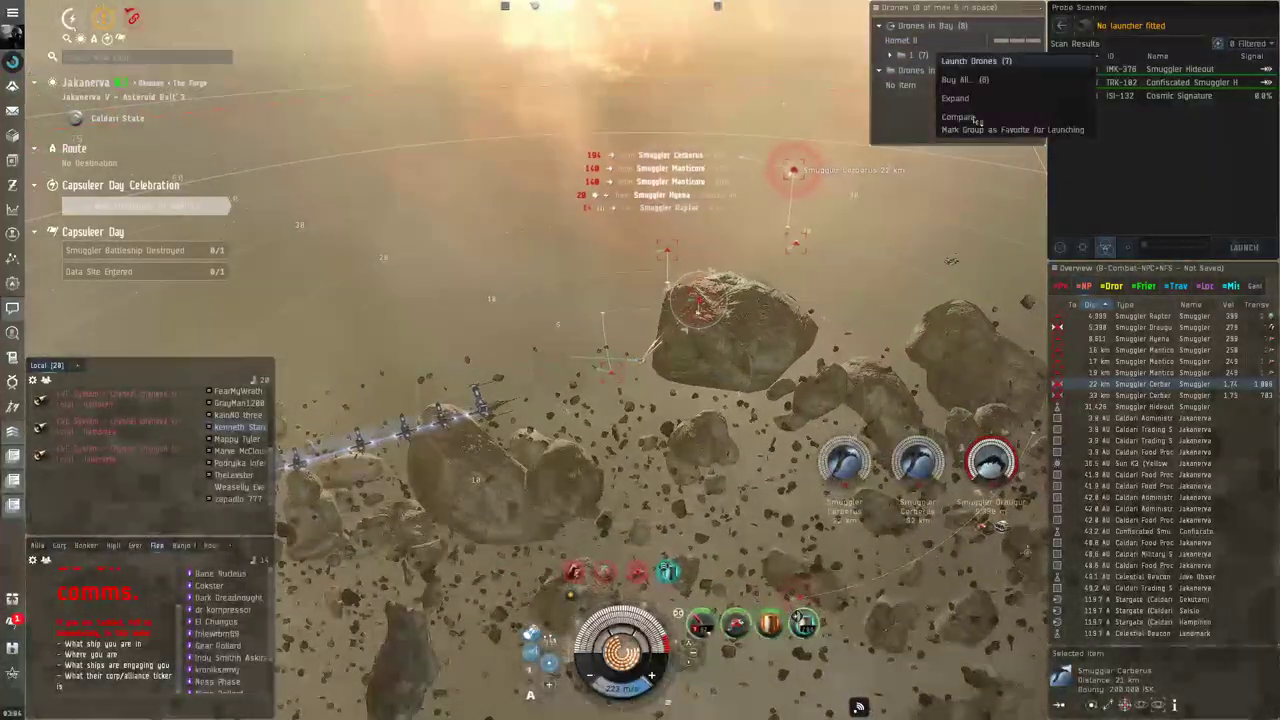
left_click(968, 60)
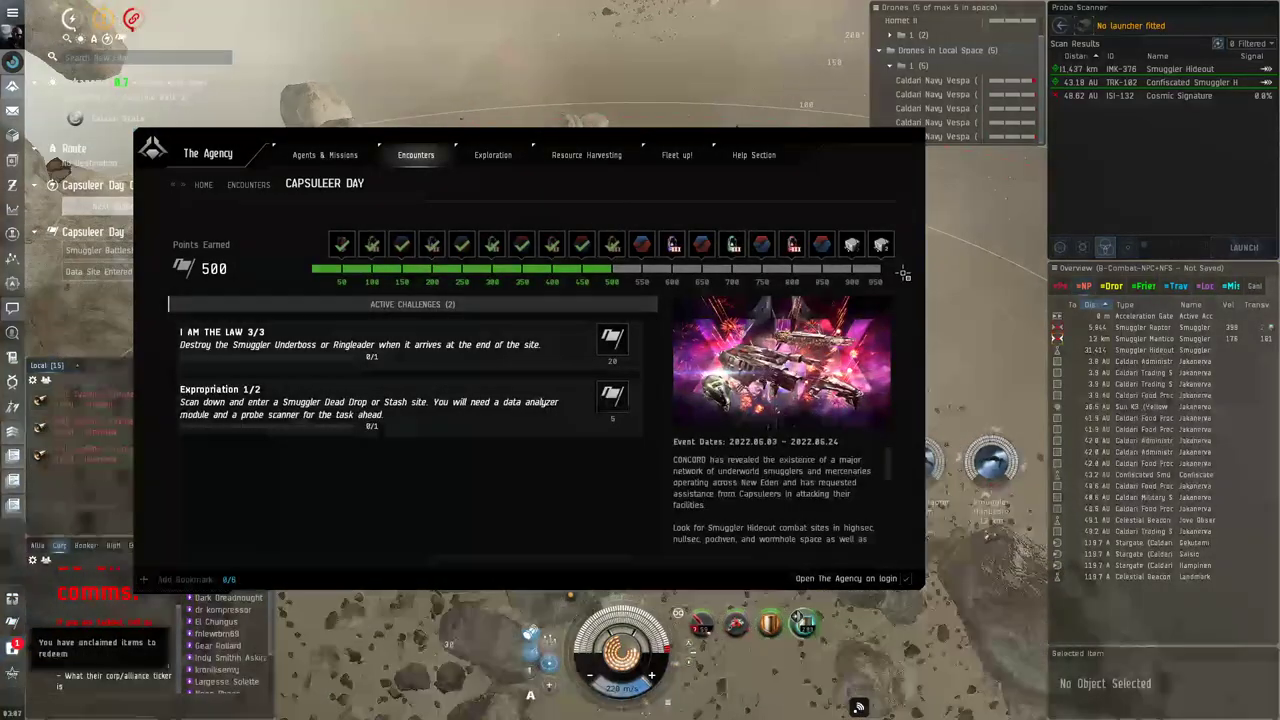
mouse_move(580, 244)
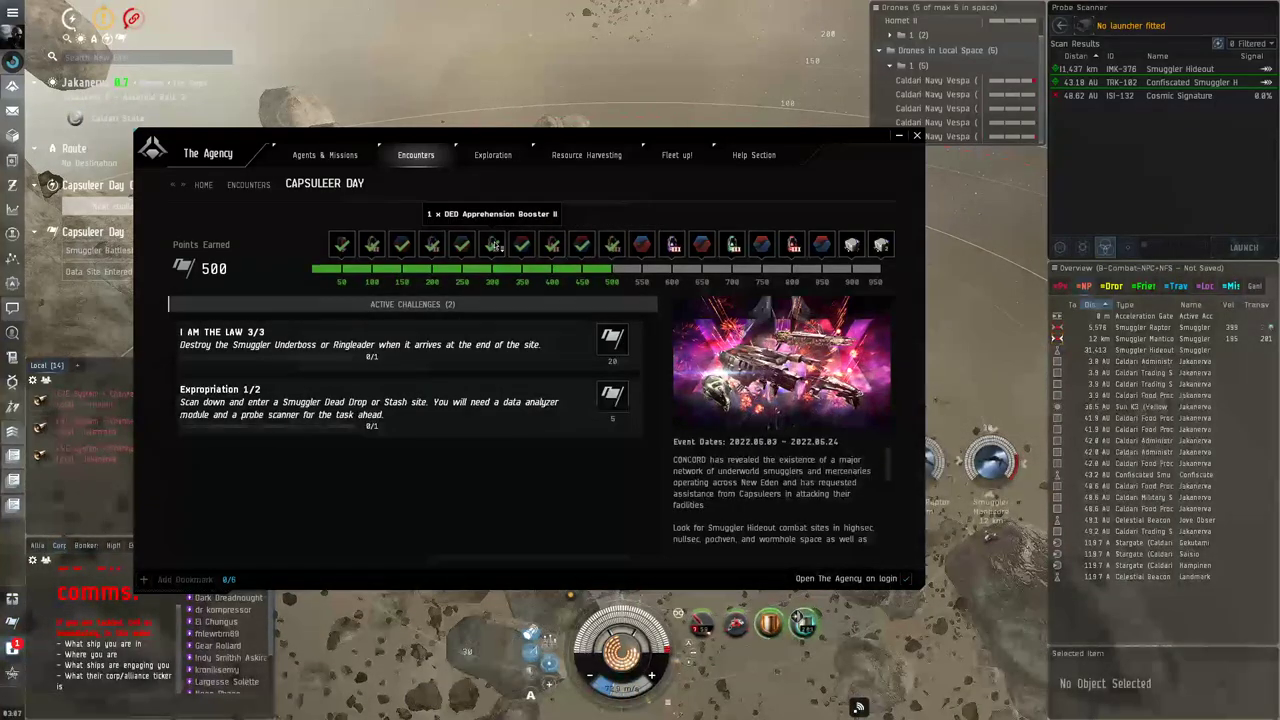
left_click(492, 244)
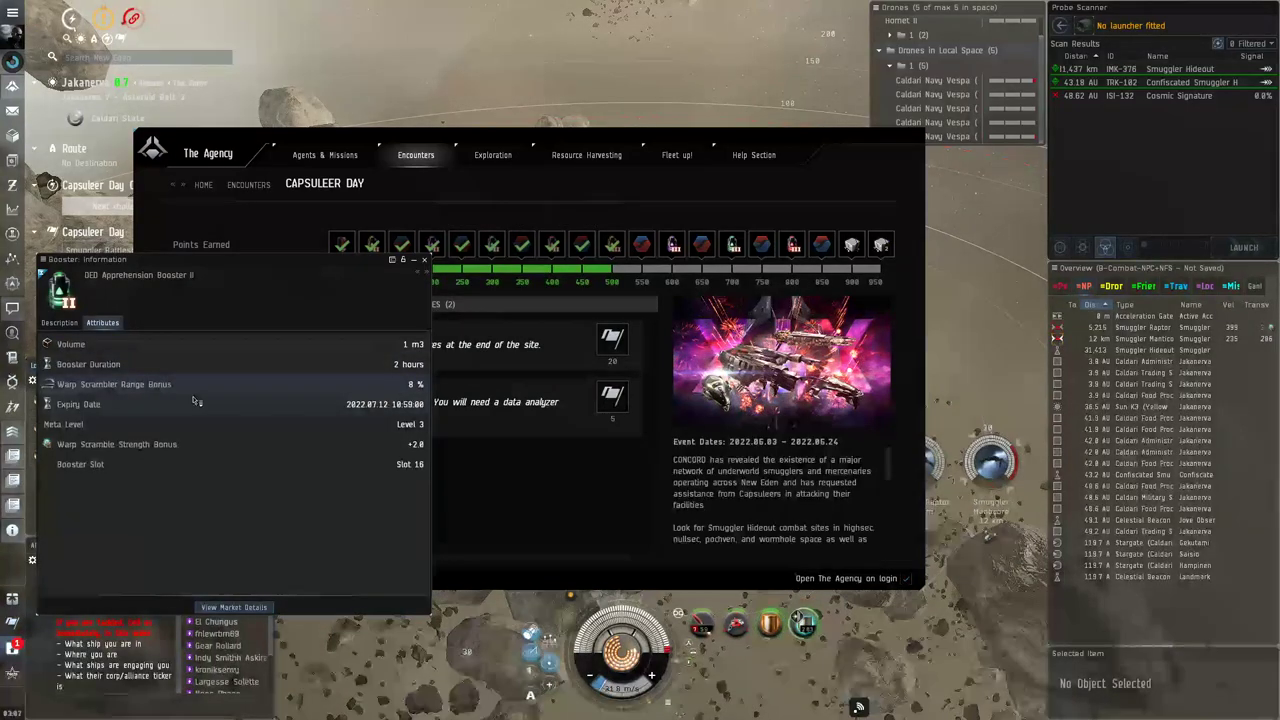
left_click(60, 322)
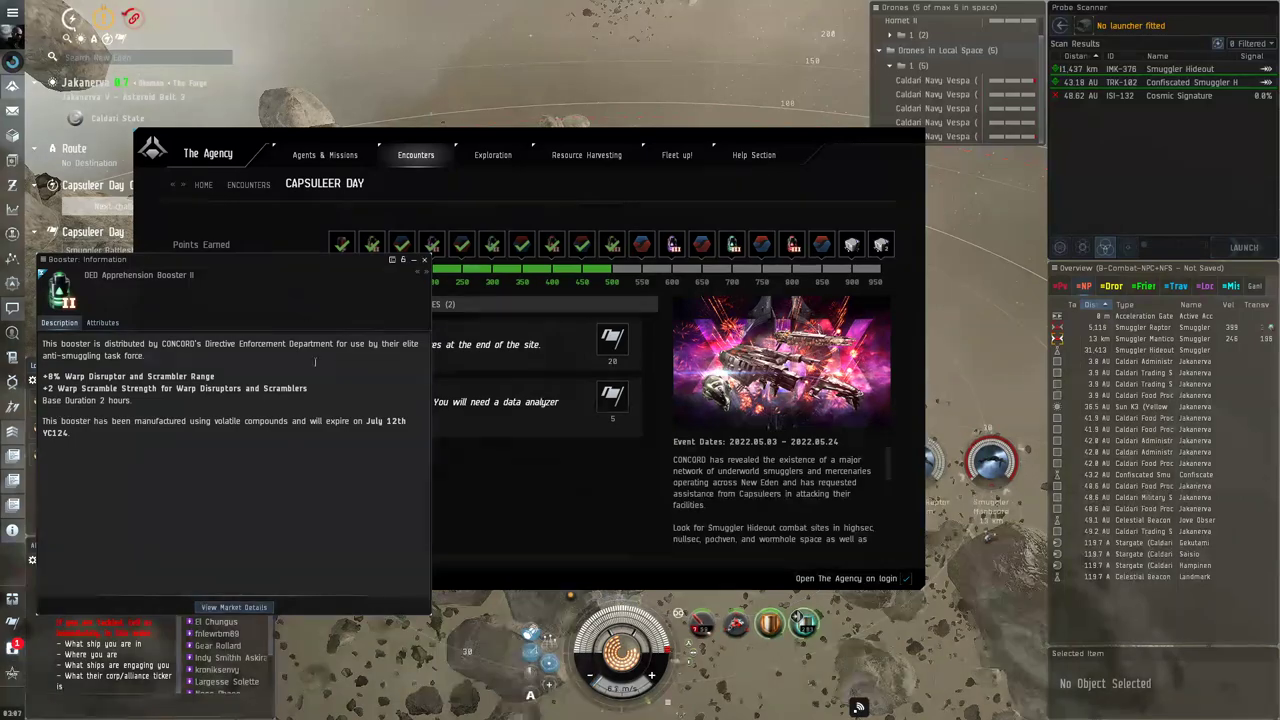
left_click(424, 260)
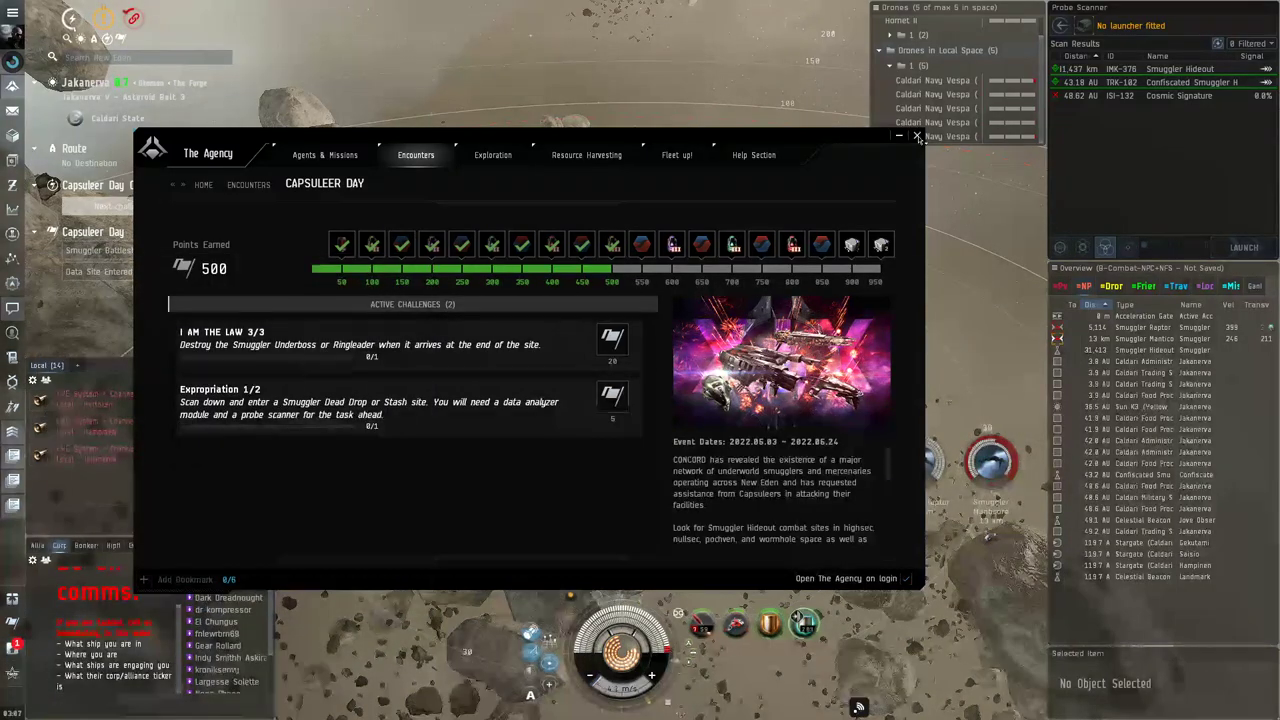
- Close the Capsuleer Day agency page and bring up the Ship Tree for the Maulus Navy Issue
left_click(916, 136)
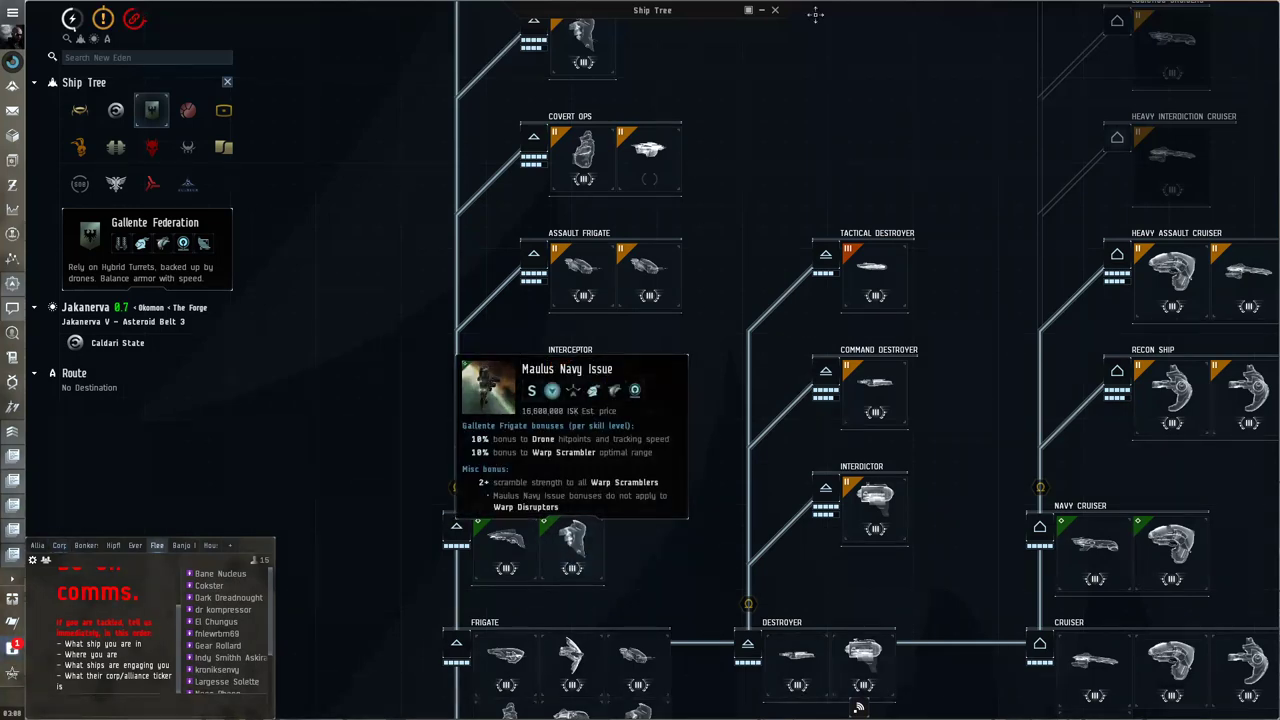
left_click(774, 10)
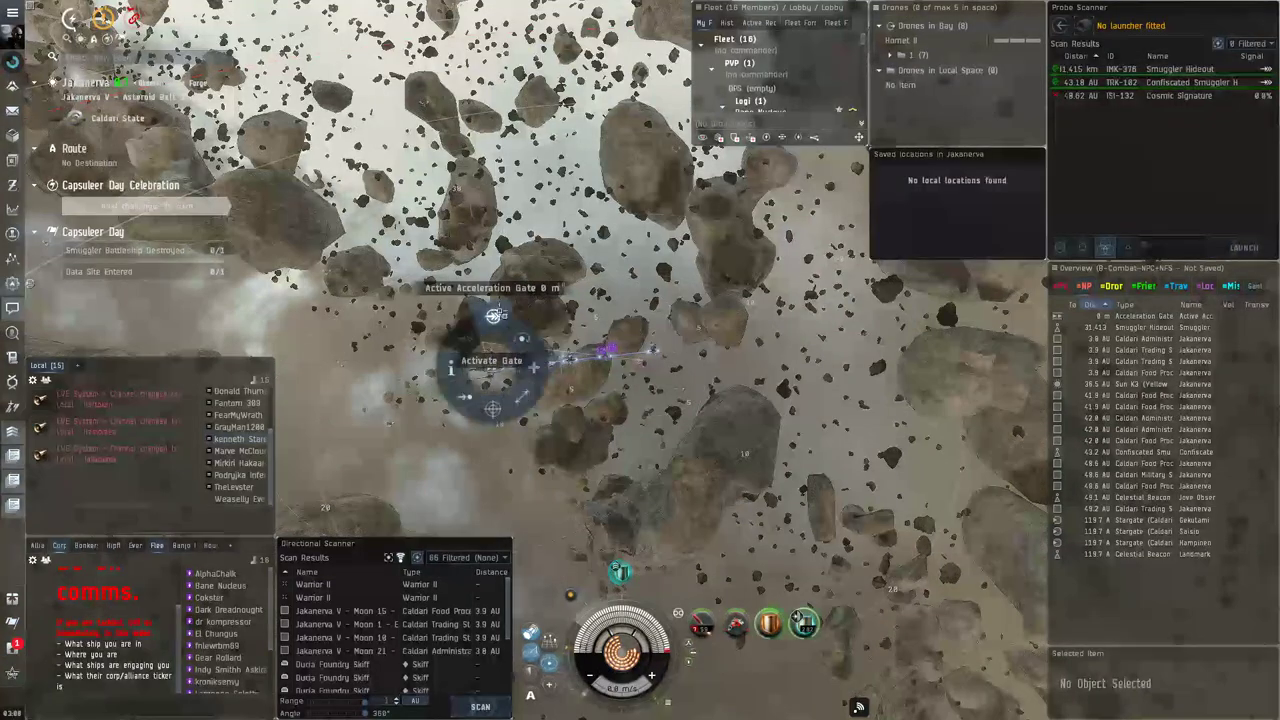
- Activate the Active Acceleration Gate to head into the next part of the site
left_click(492, 360)
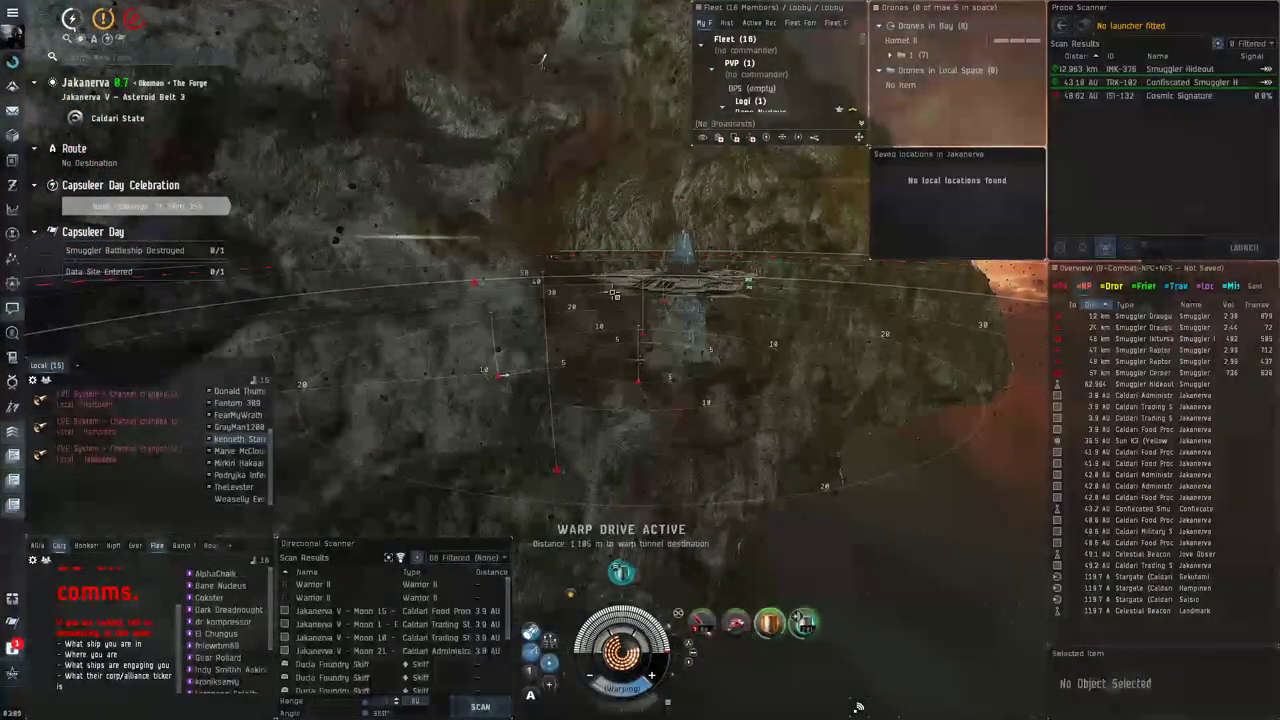
- Land in the next pocket and select a Smuggler ship from the Overview
left_click(1150, 328)
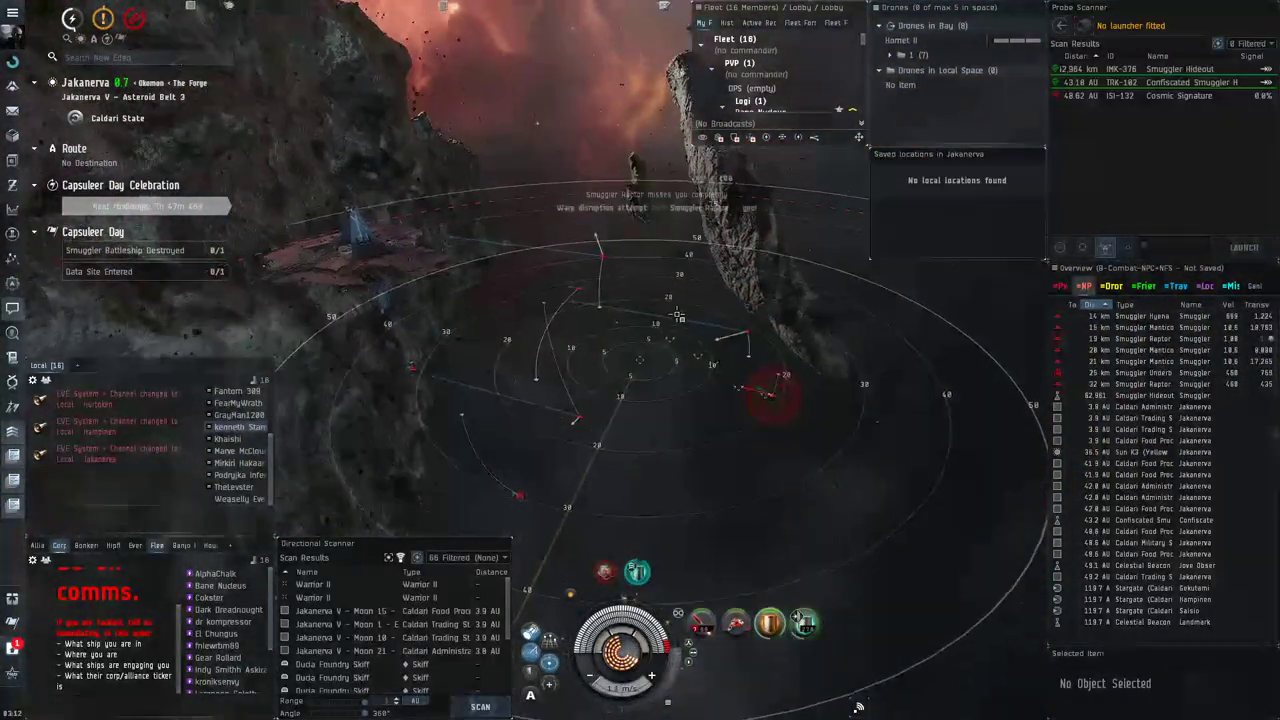
- Lock and engage the Smuggler Underboss and its Smuggler Mantcore escort until destroyed
right_click(1150, 360)
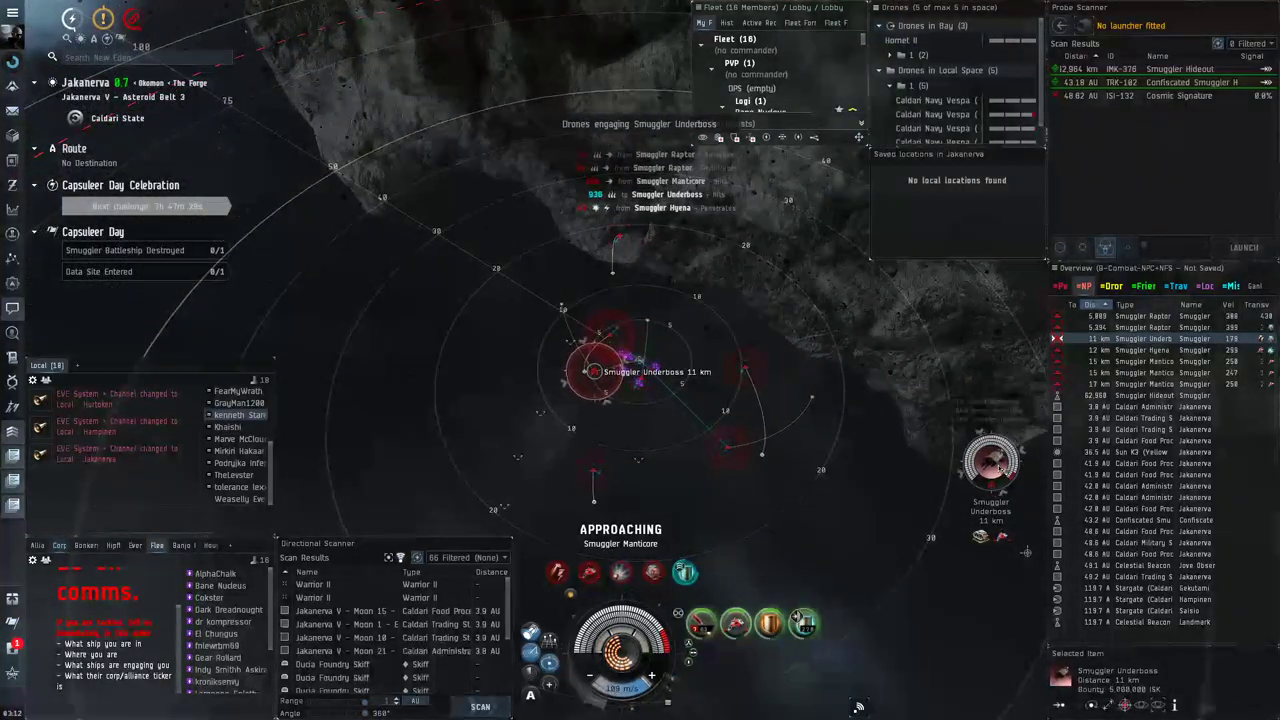
right_click(990, 460)
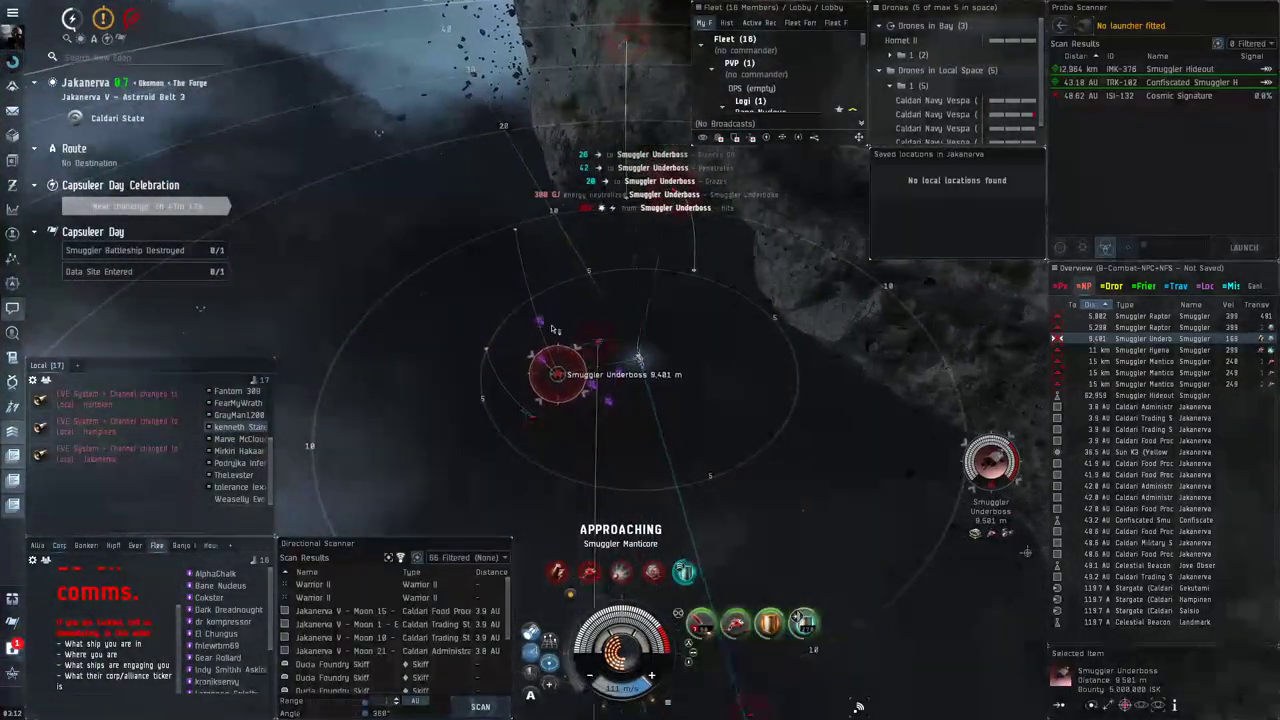
right_click(990, 460)
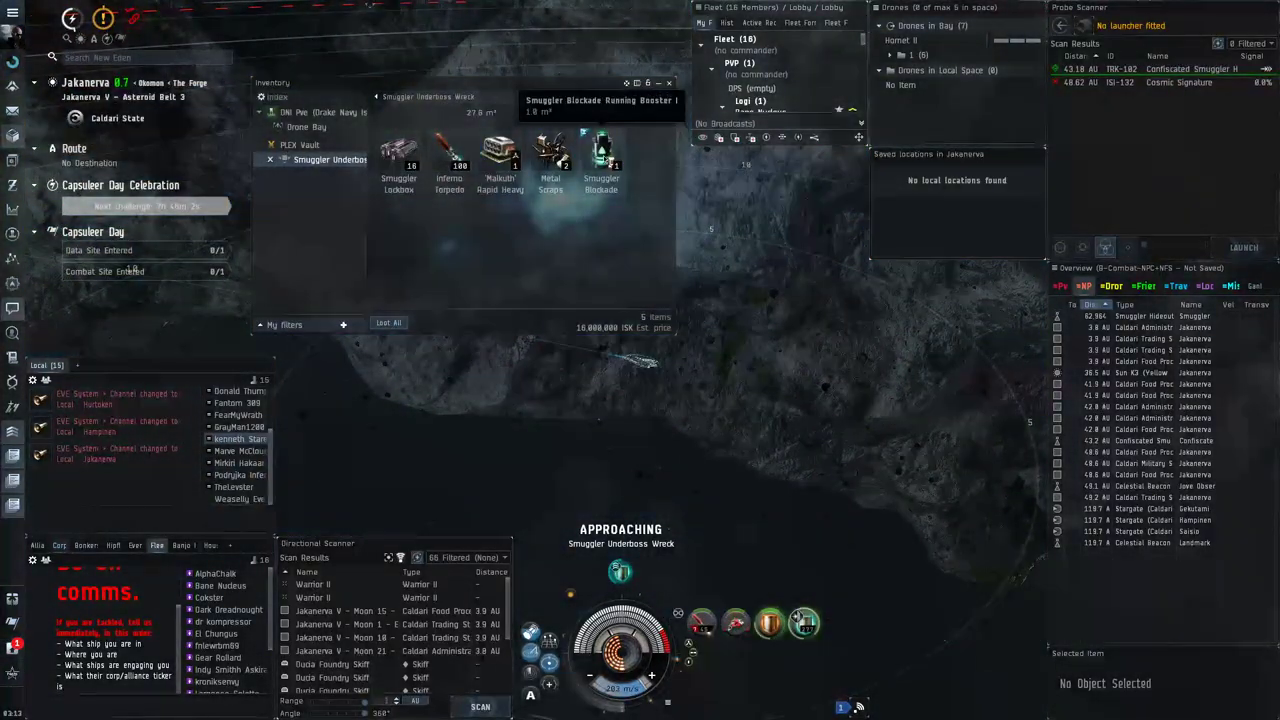
- Approach the Smuggler Underboss Wreck and view its loot with the Blockade Running booster
left_click(600, 156)
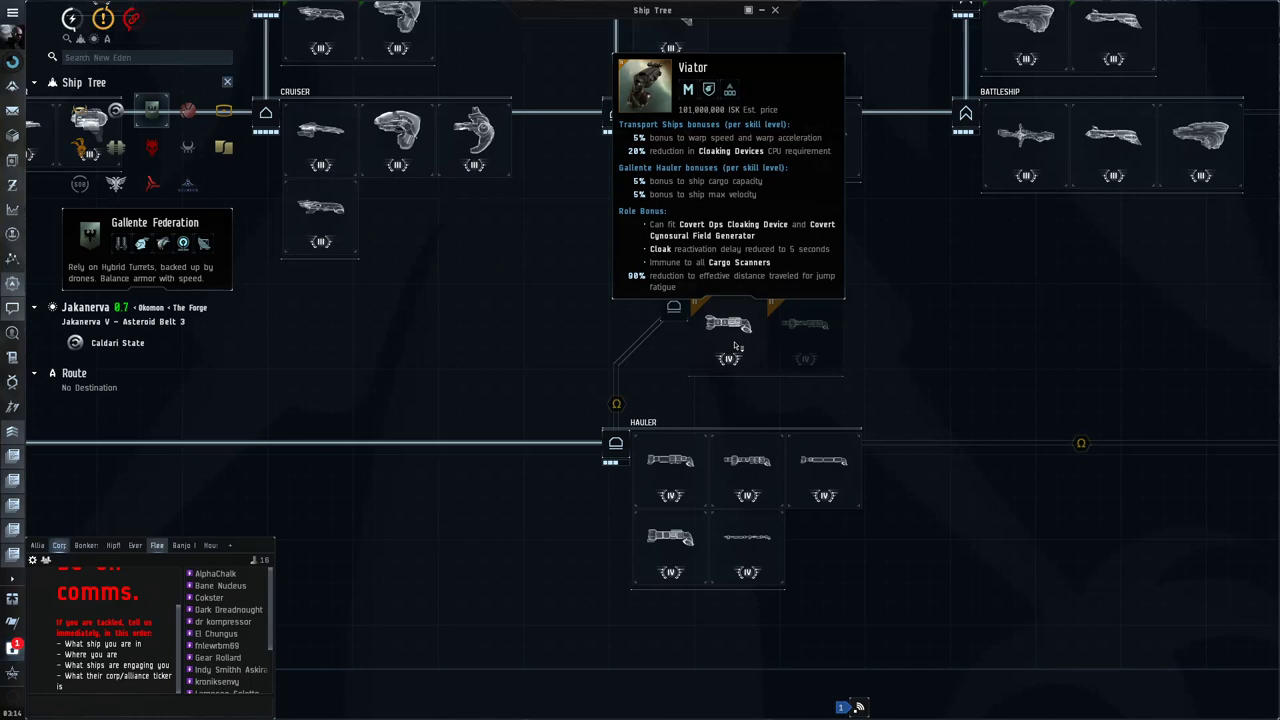
mouse_move(592, 308)
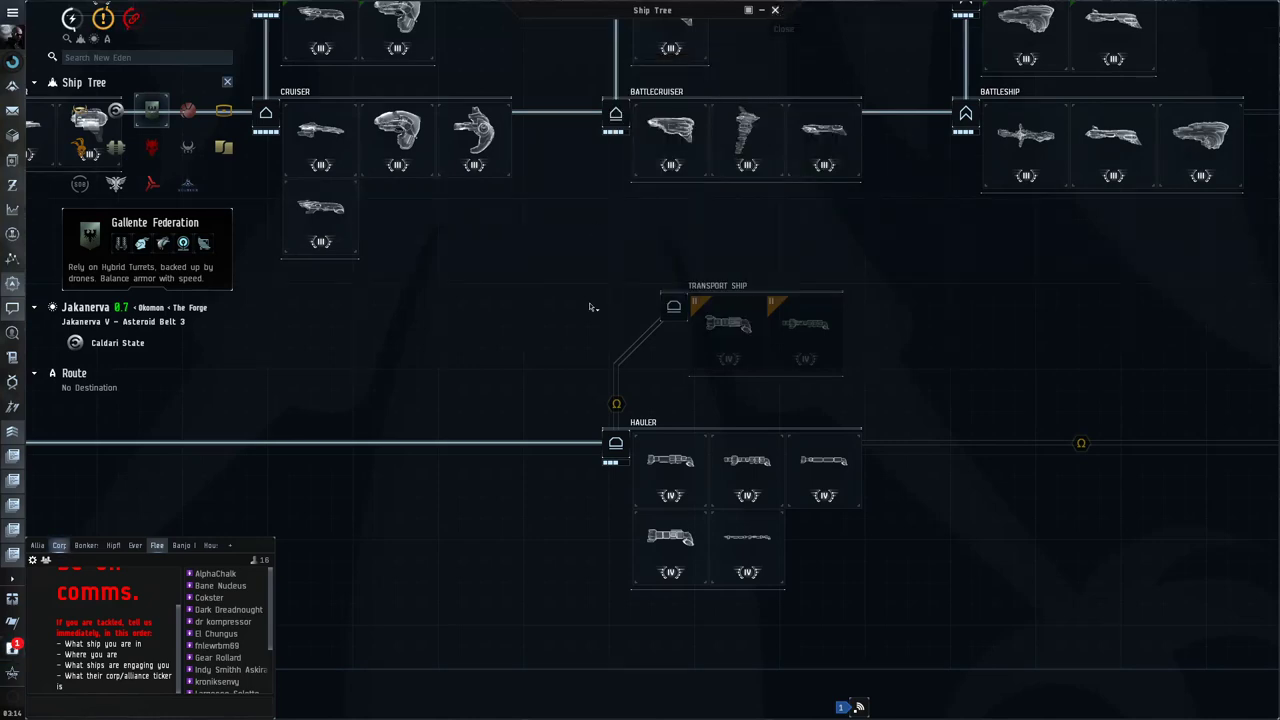
left_click(776, 10)
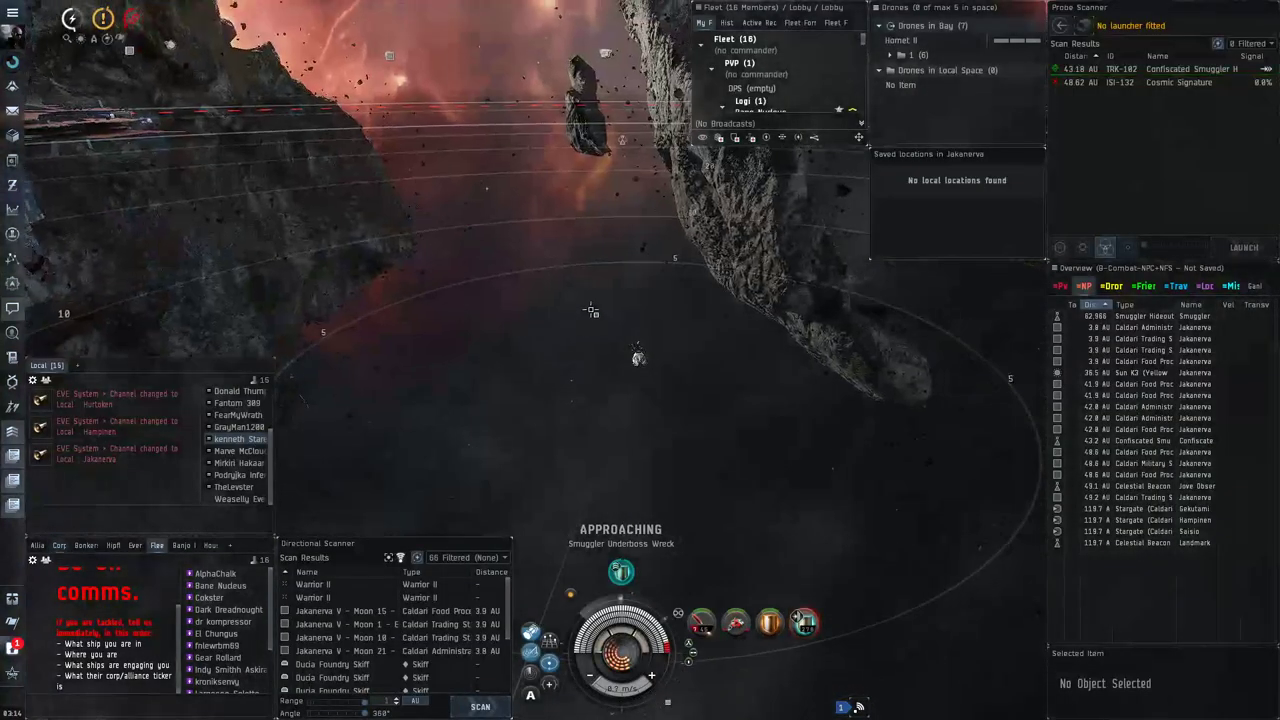